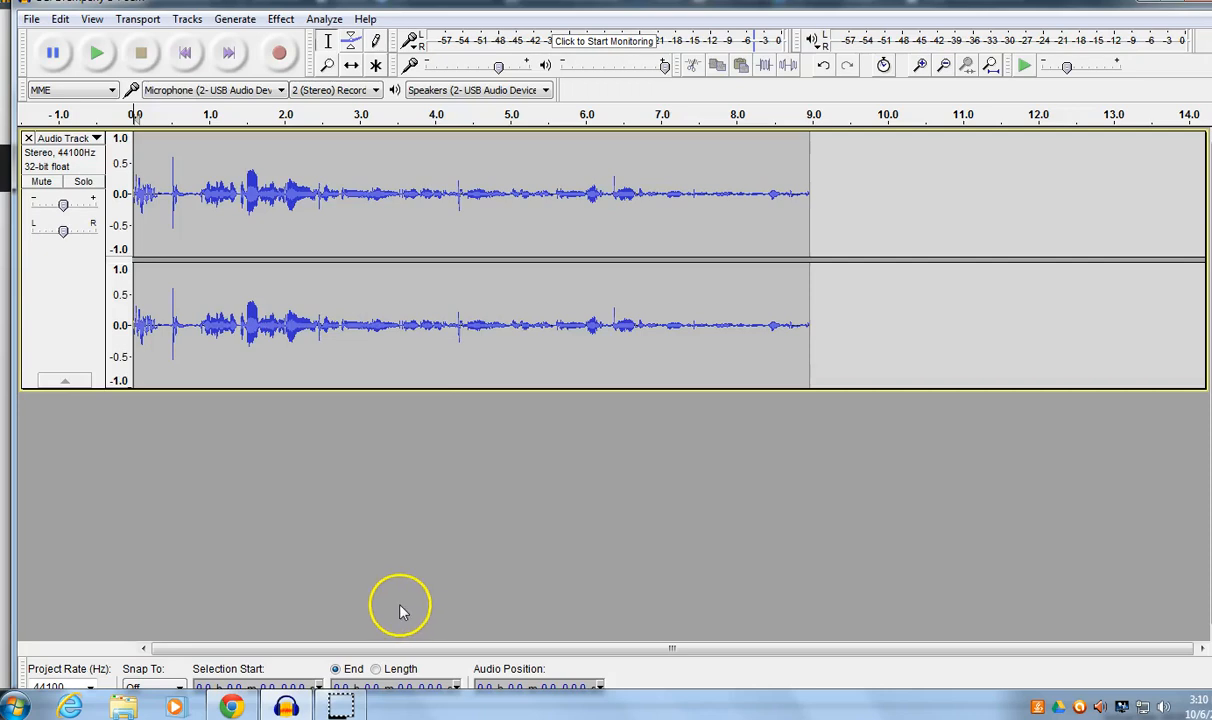
pyautogui.moveTo(42, 448)
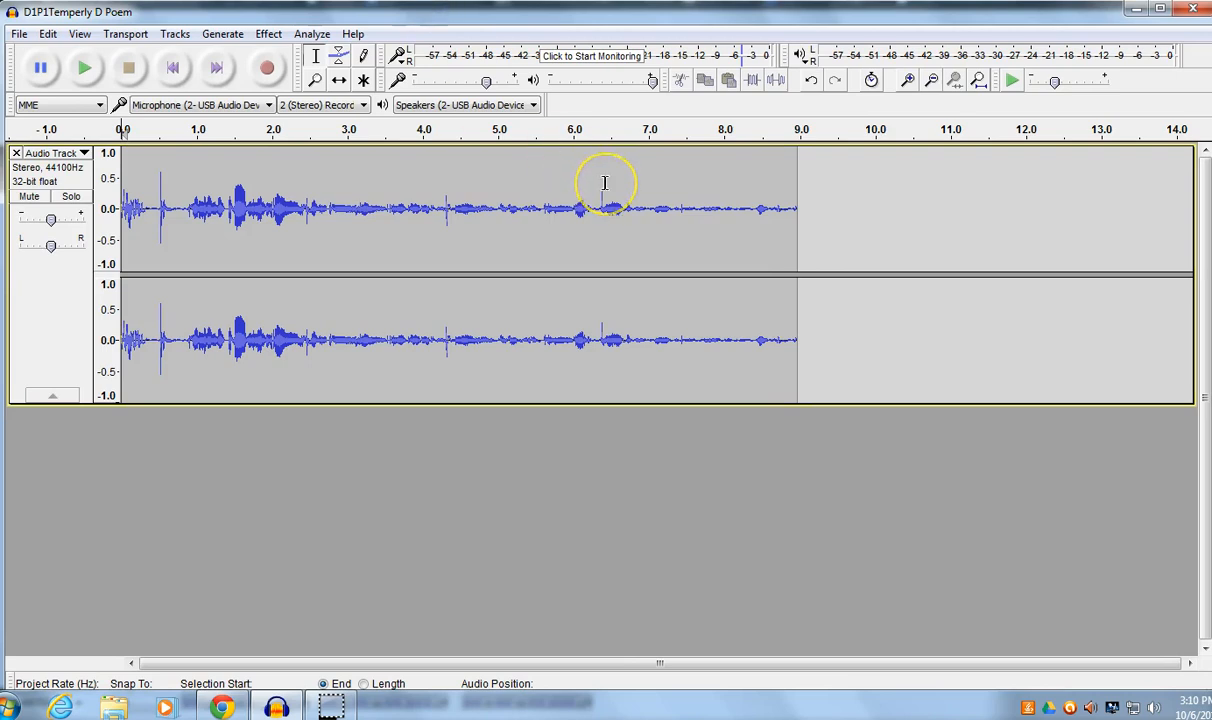
pyautogui.moveTo(604, 183)
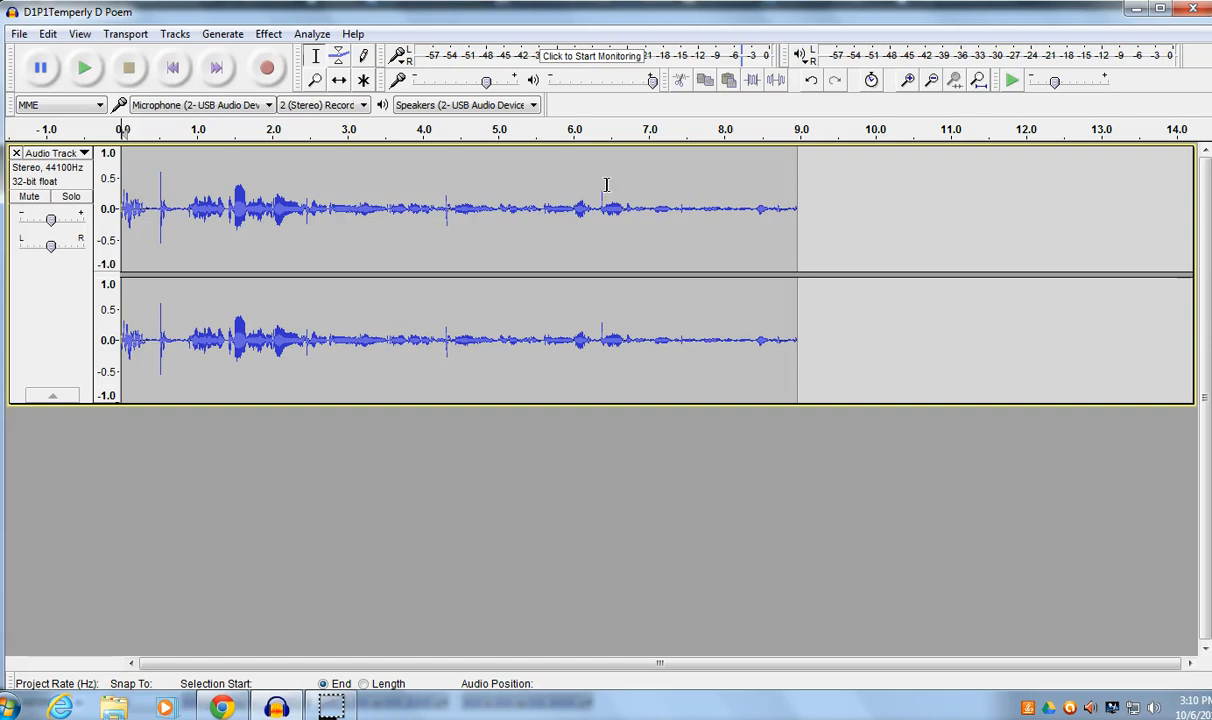
pyautogui.moveTo(583, 187)
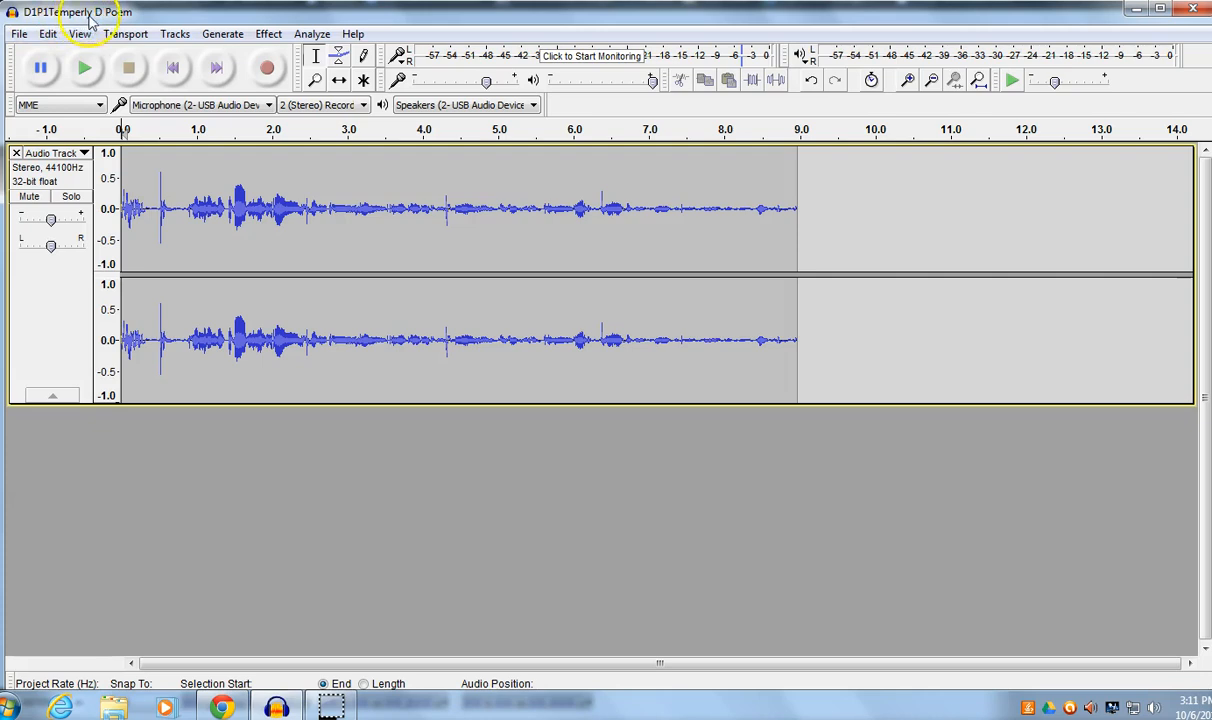
pyautogui.moveTo(210, 195)
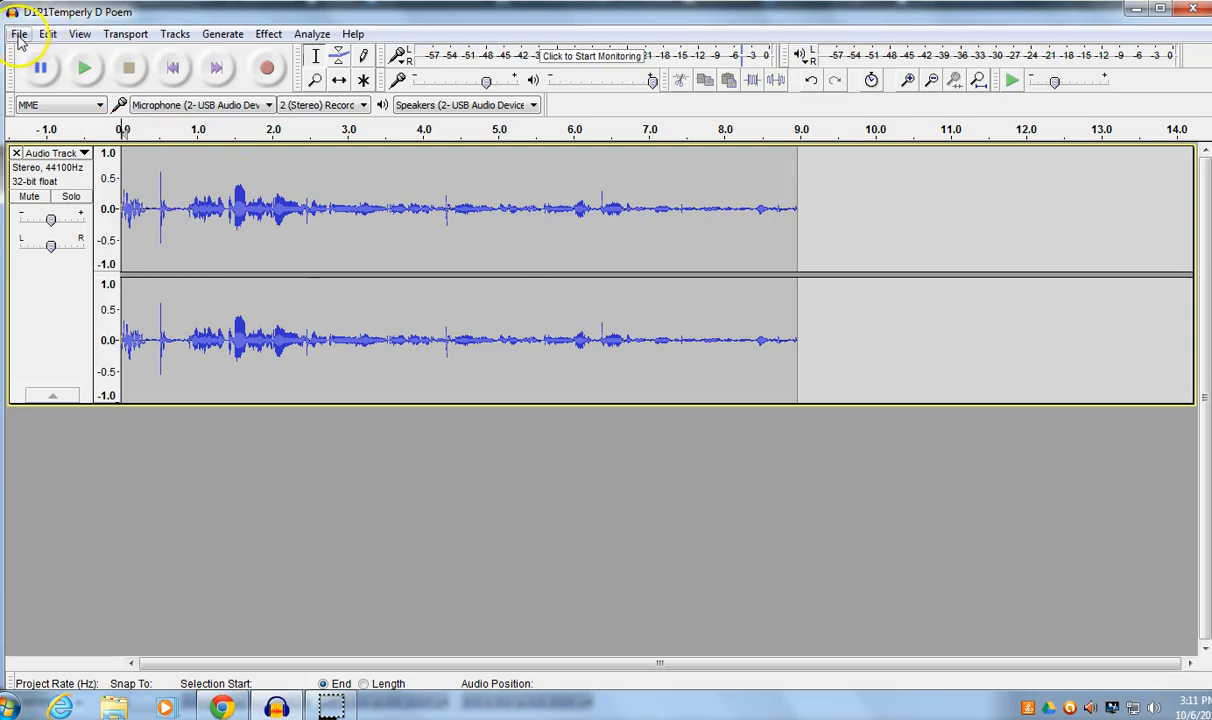
# Step: Choose Save Project As from the File menu and accept the project-file warning
pyautogui.click(18, 33)
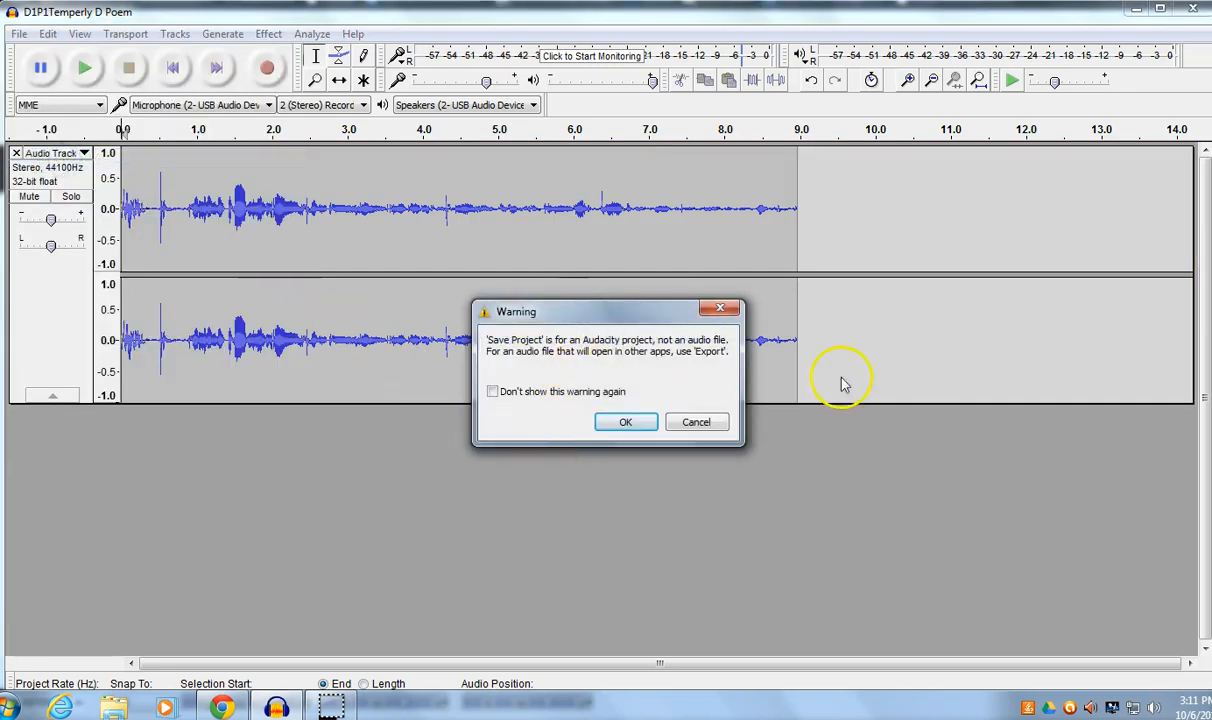
pyautogui.click(625, 421)
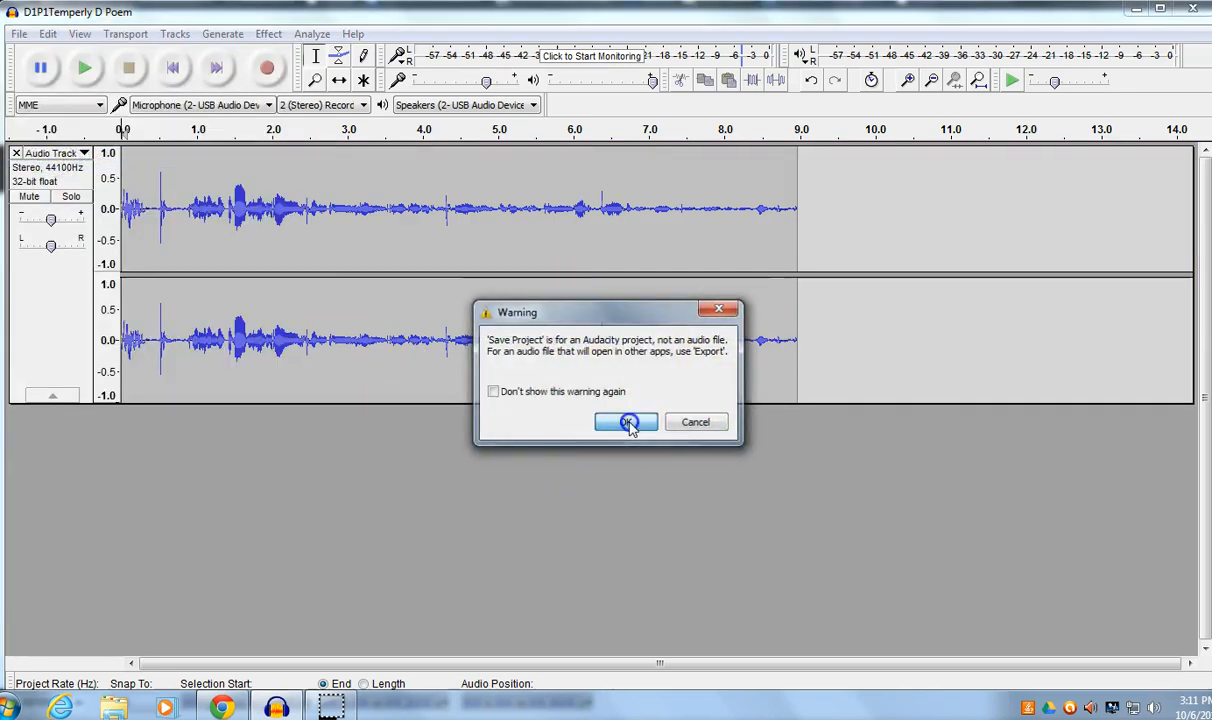
pyautogui.click(627, 421)
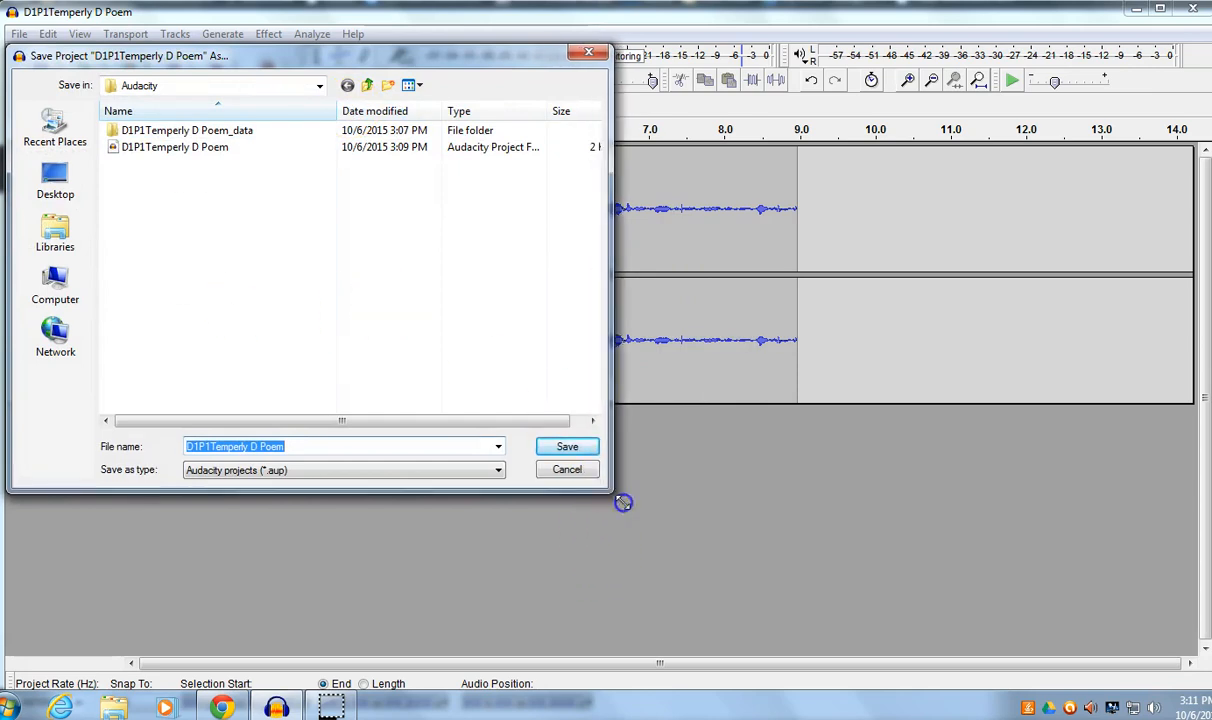
# Step: Browse the save location to Google Drive > Digital Literacy > Audacity
pyautogui.click(318, 85)
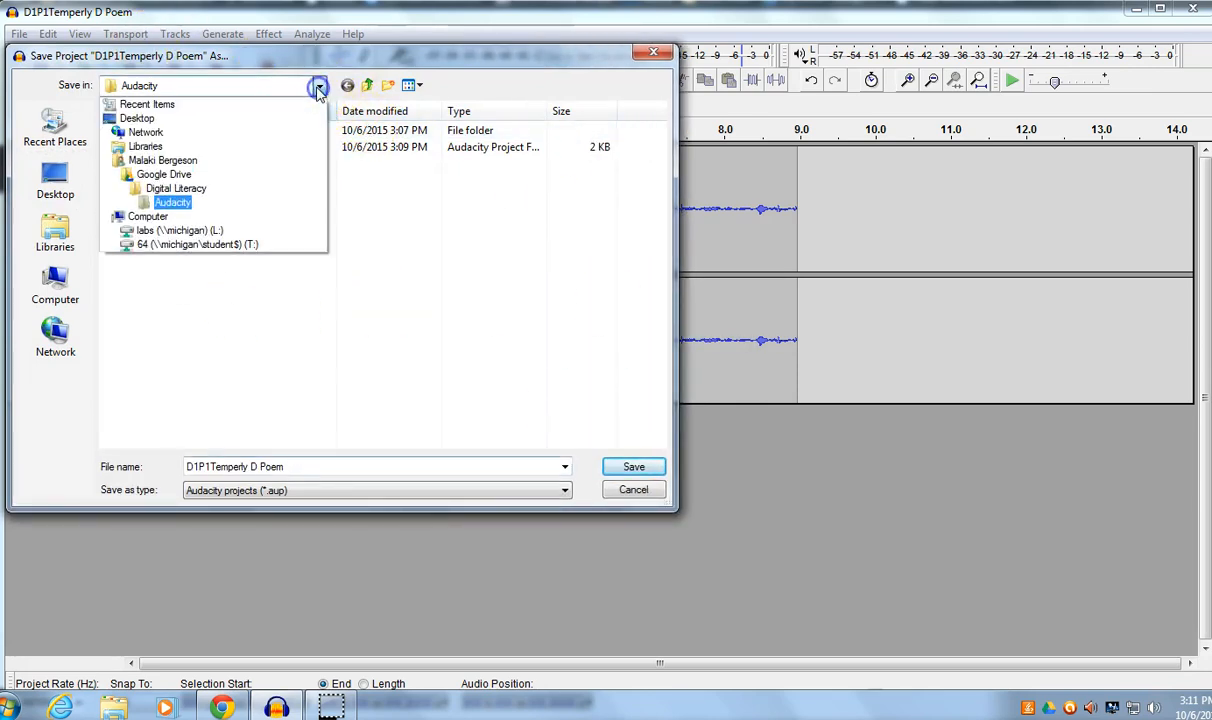
pyautogui.click(164, 174)
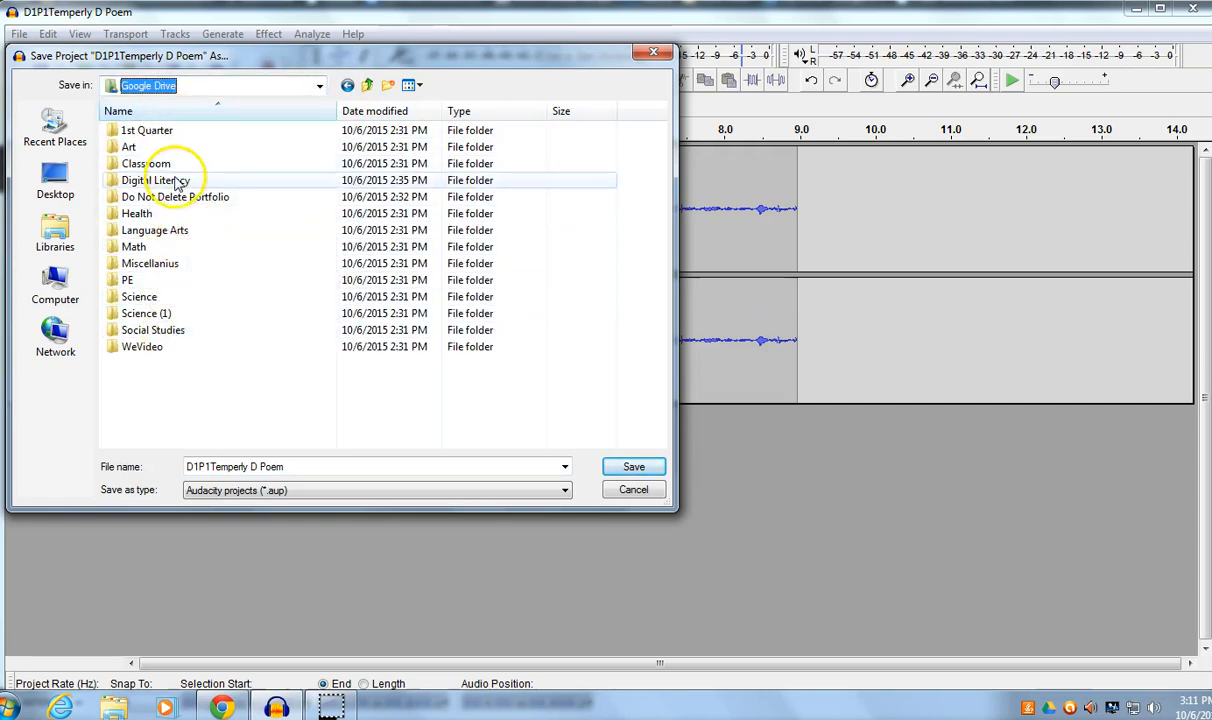
pyautogui.doubleClick(156, 180)
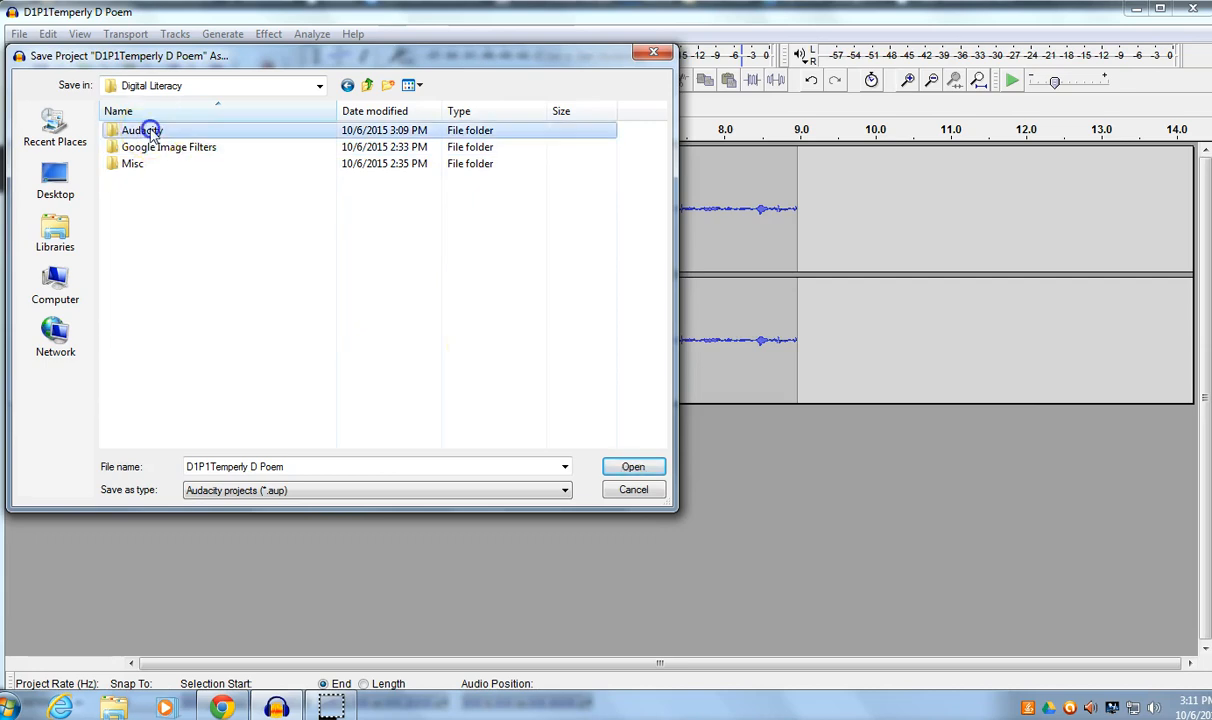
pyautogui.doubleClick(140, 130)
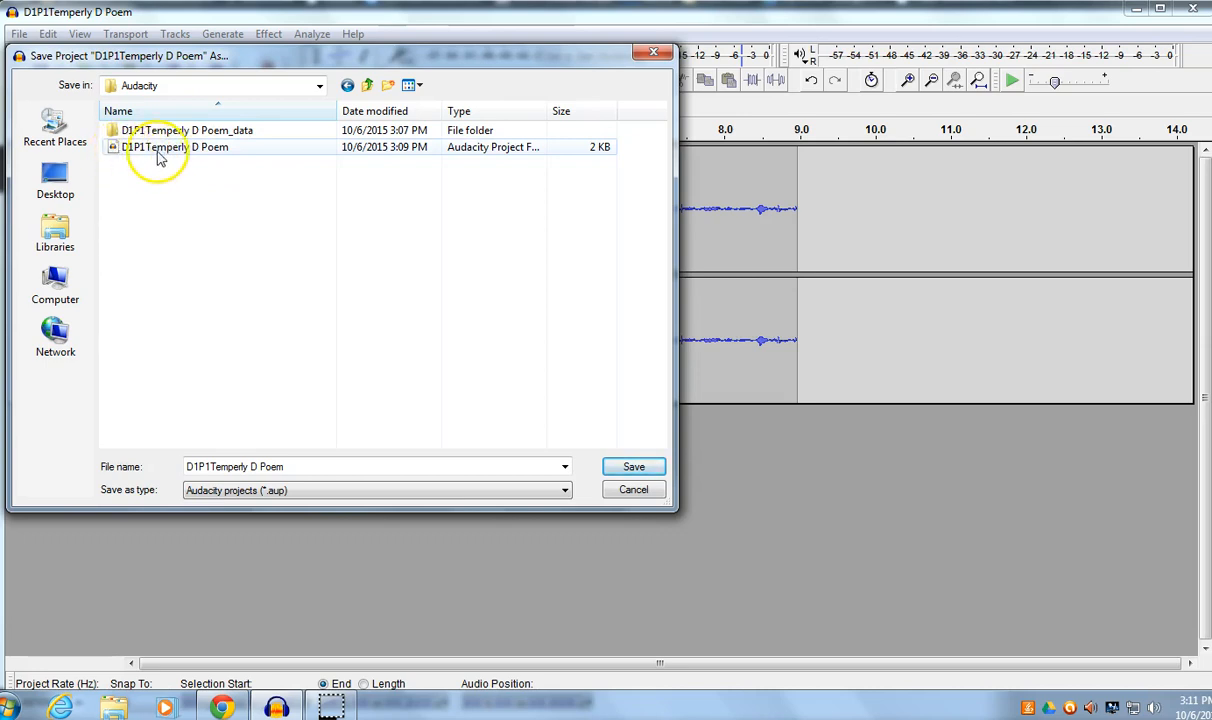
pyautogui.moveTo(224, 147)
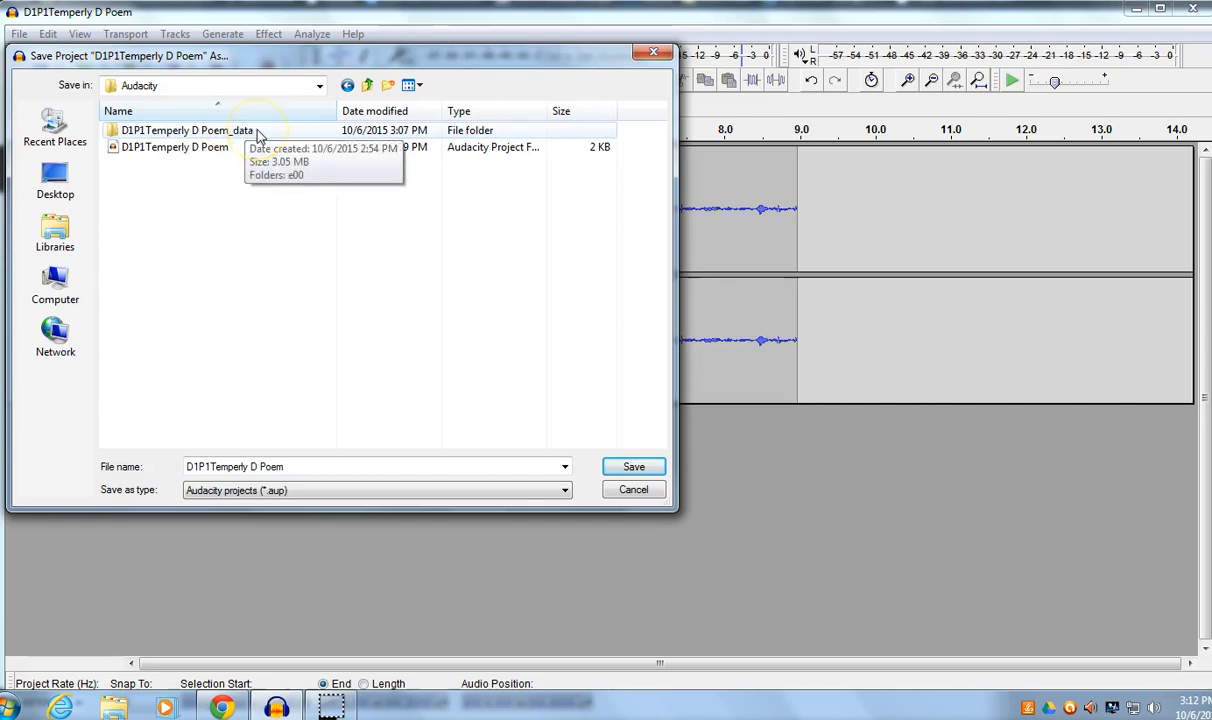
pyautogui.moveTo(217, 147)
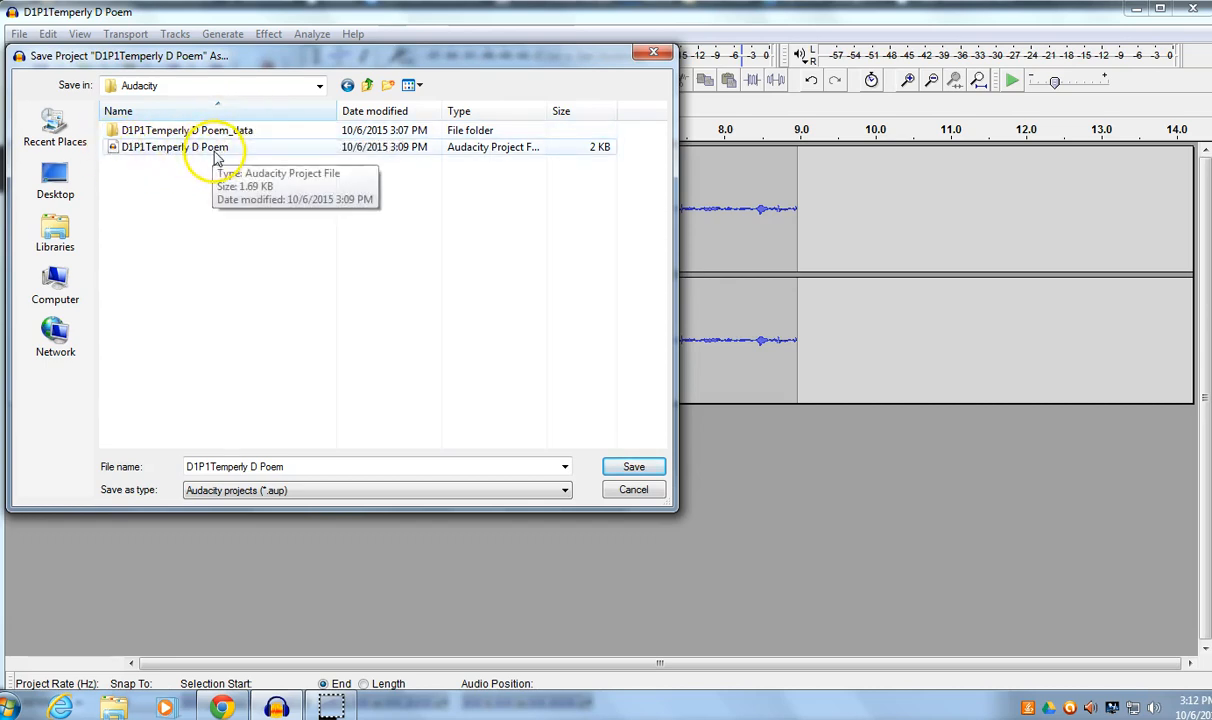
pyautogui.moveTo(185, 190)
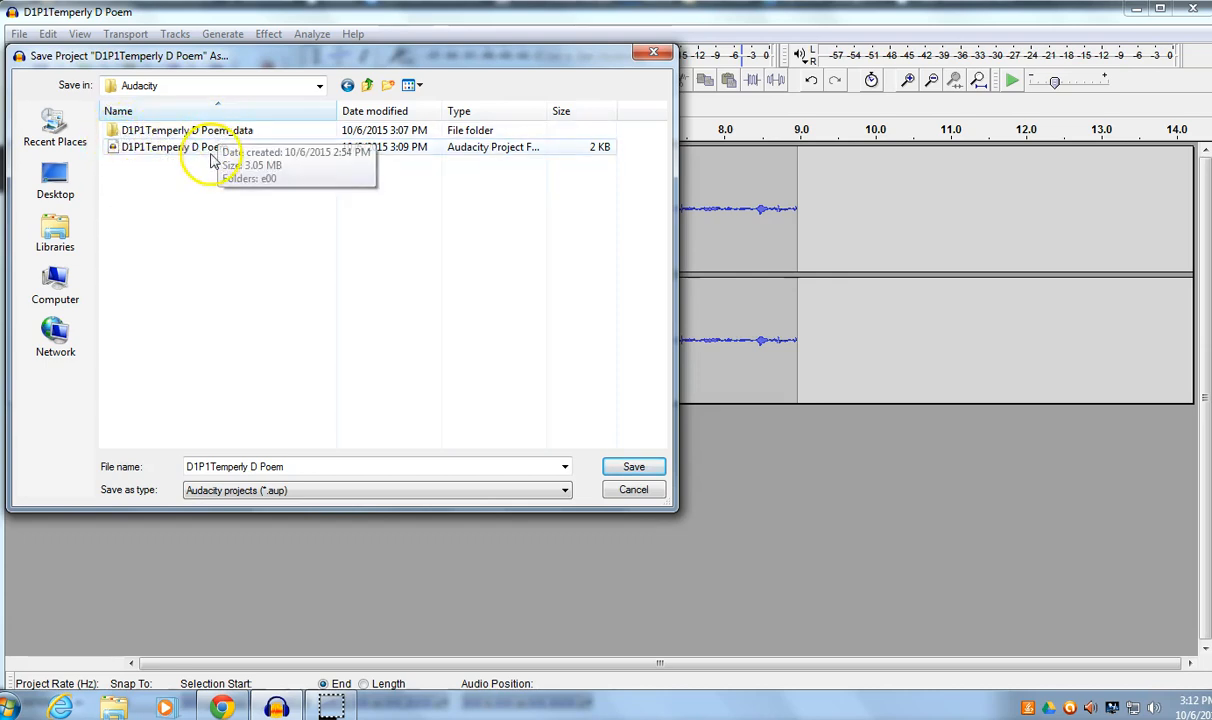
pyautogui.moveTo(207, 196)
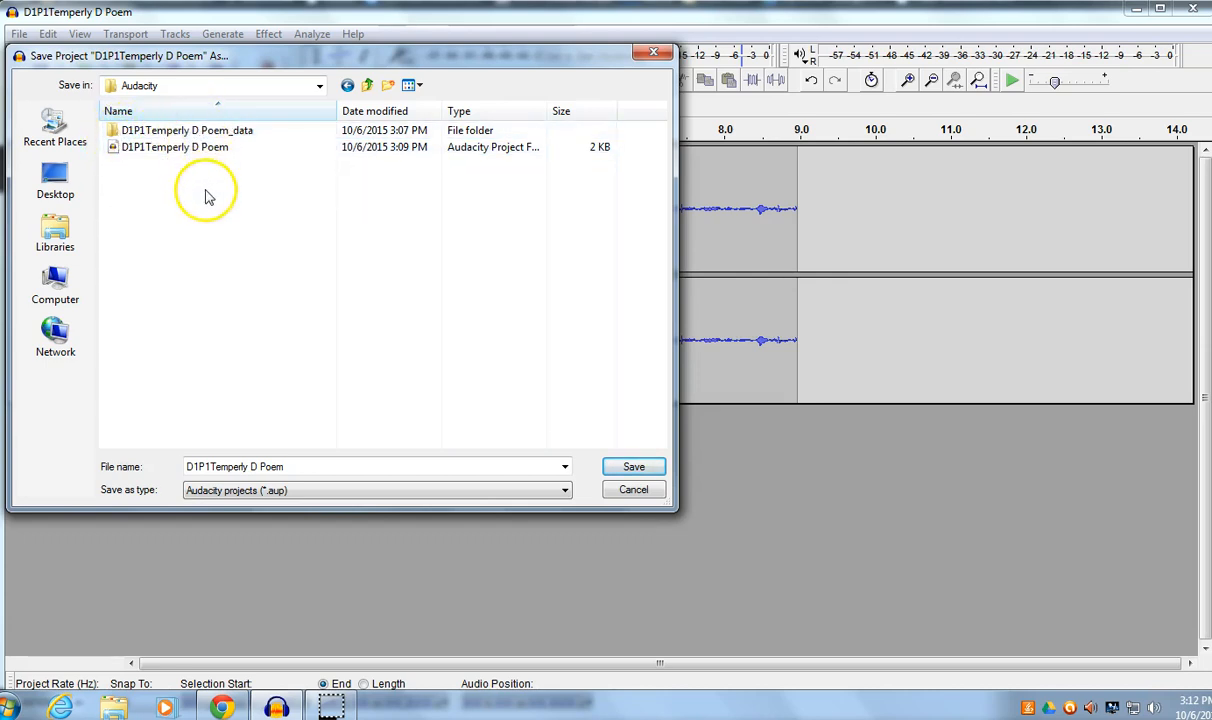
pyautogui.moveTo(372, 308)
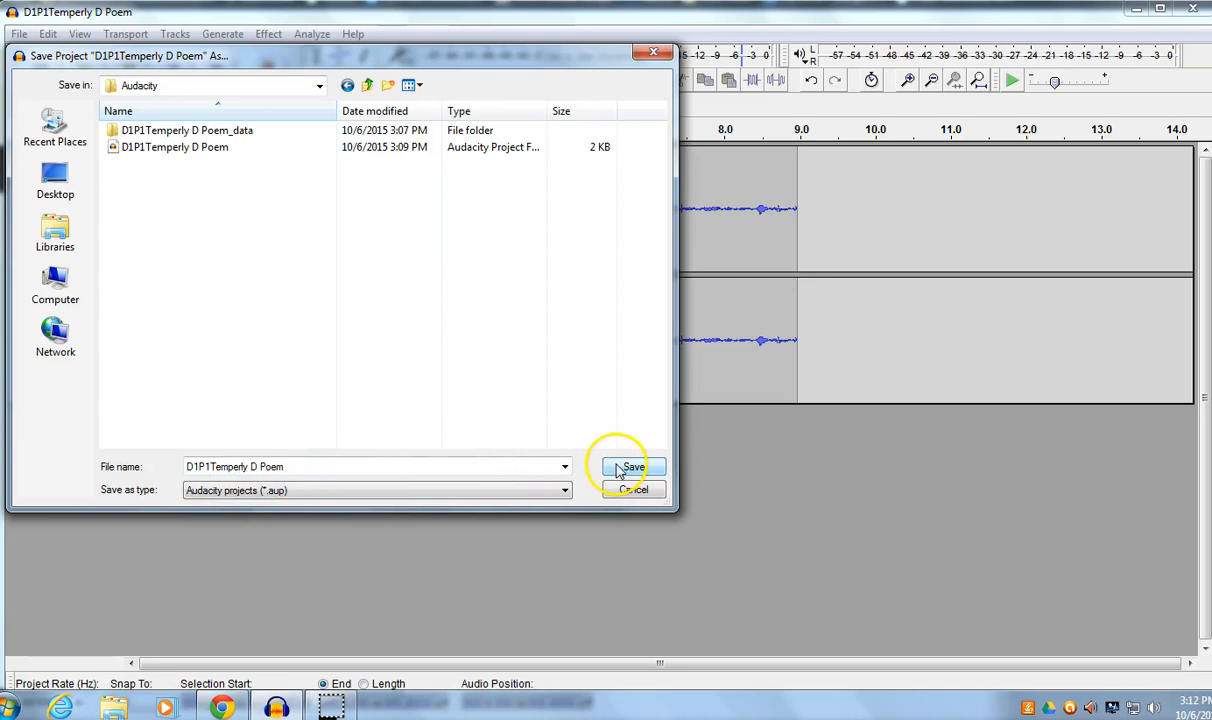
# Step: Save the poem project under its existing name in the Audacity folder
pyautogui.click(631, 467)
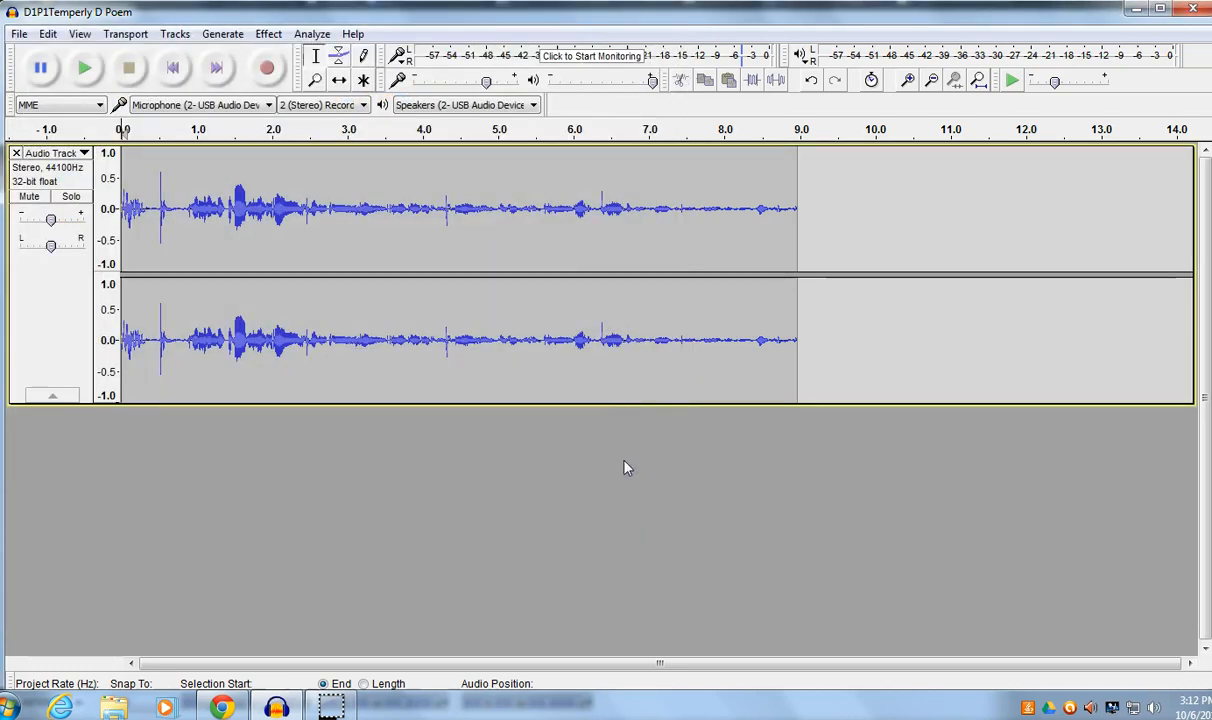
pyautogui.moveTo(797, 359)
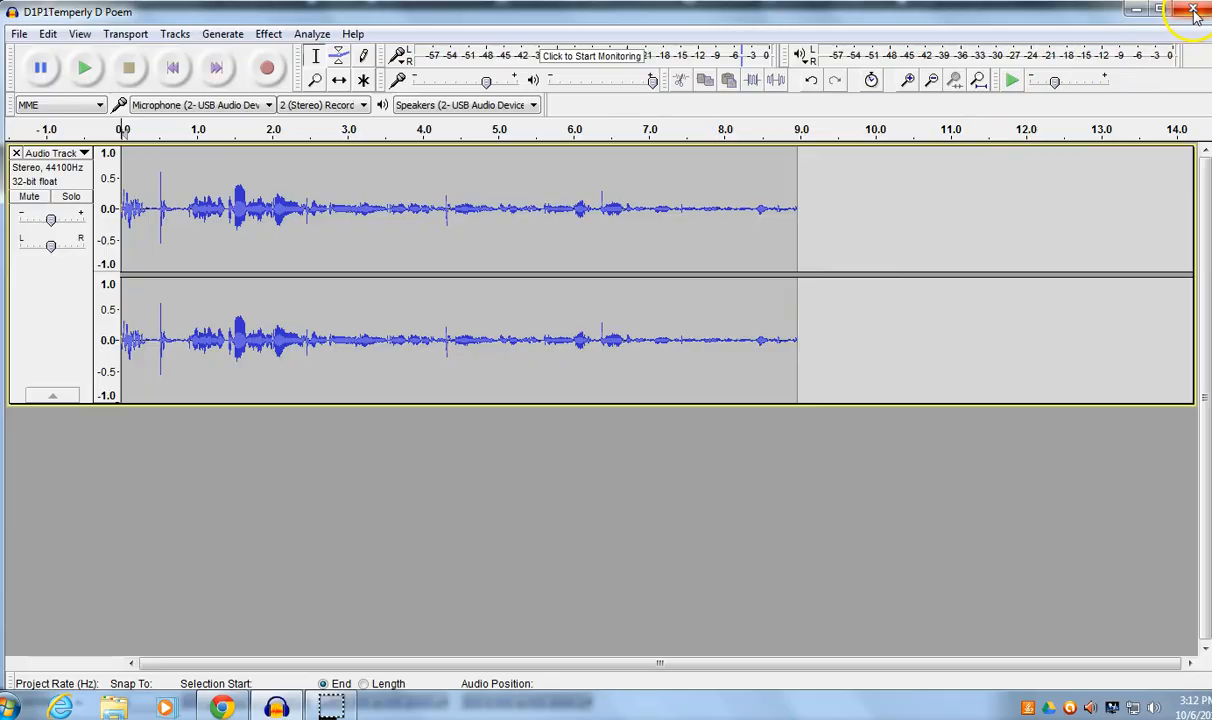
# Step: Close the Audacity window from its title bar
pyautogui.click(1194, 11)
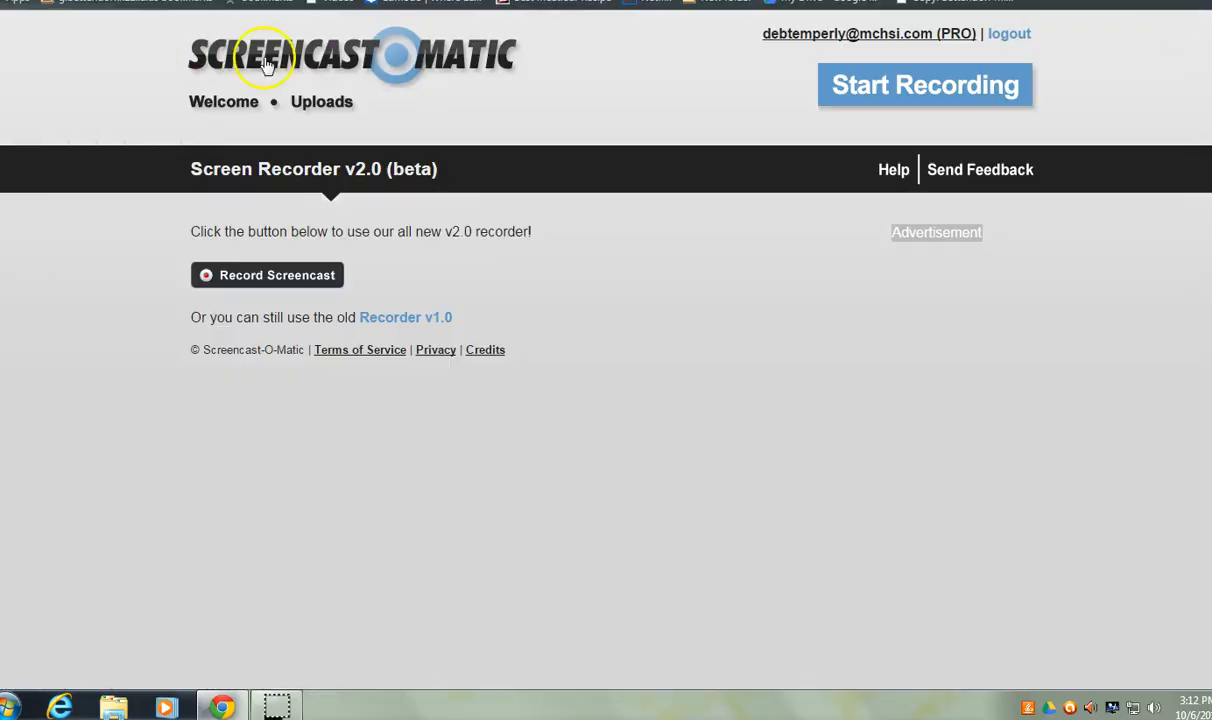
pyautogui.moveTo(85, 688)
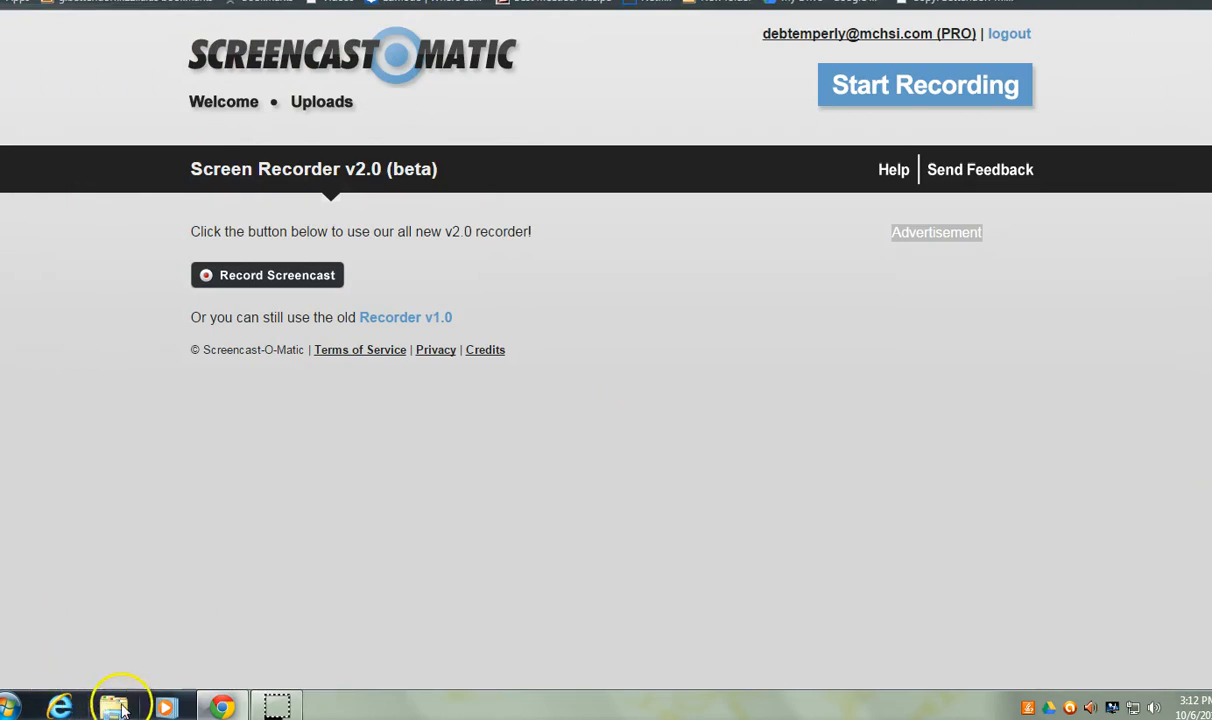
pyautogui.moveTo(115, 705)
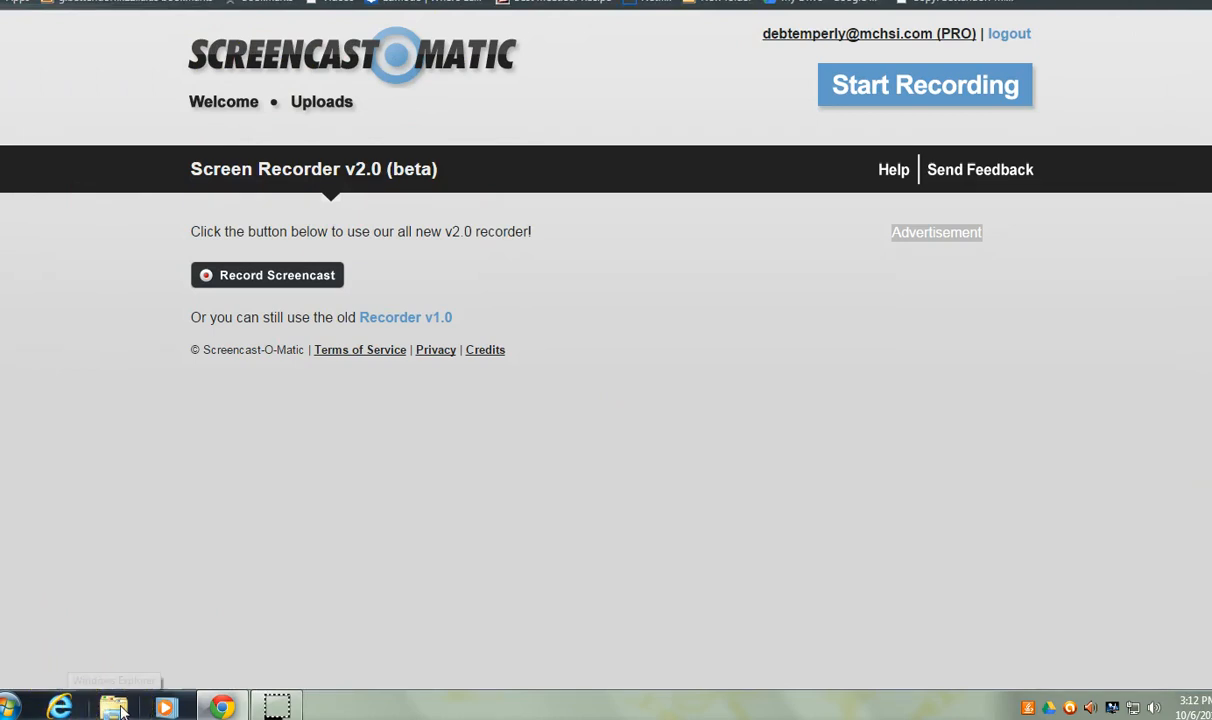
pyautogui.moveTo(114, 706)
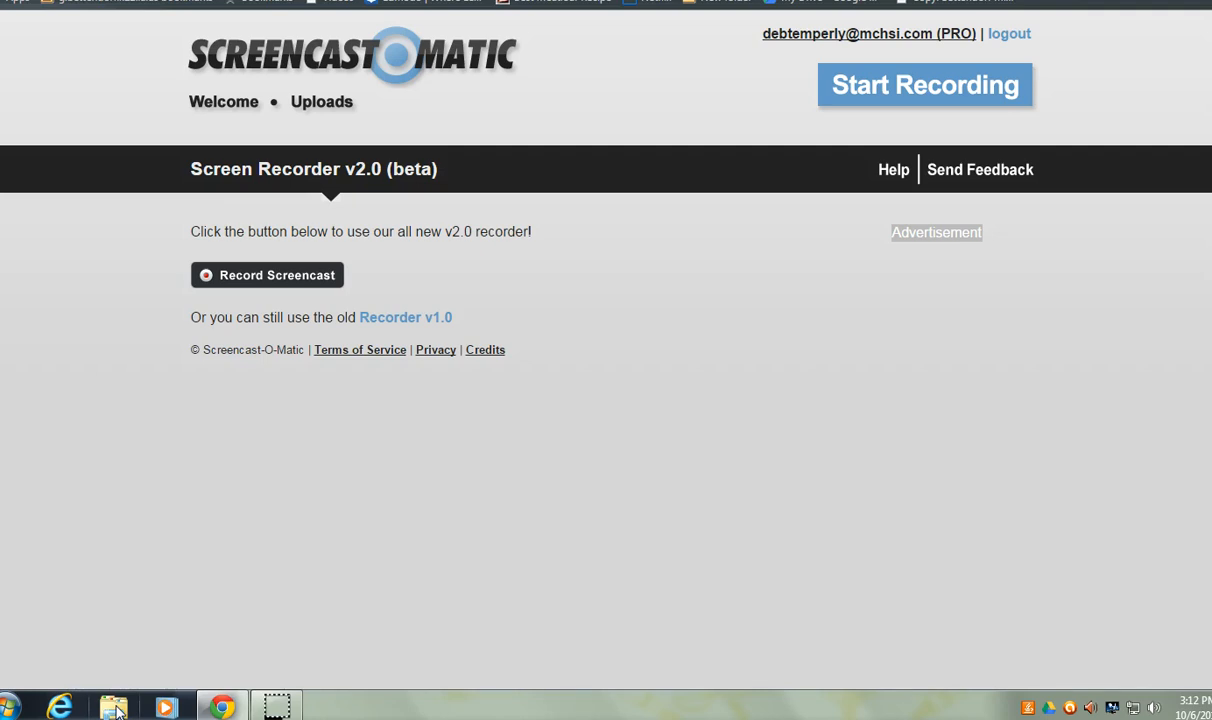
# Step: In Windows Explorer, open D1P1Temperly D Poem from Google Drive > Digital Literacy > Audacity
pyautogui.click(113, 706)
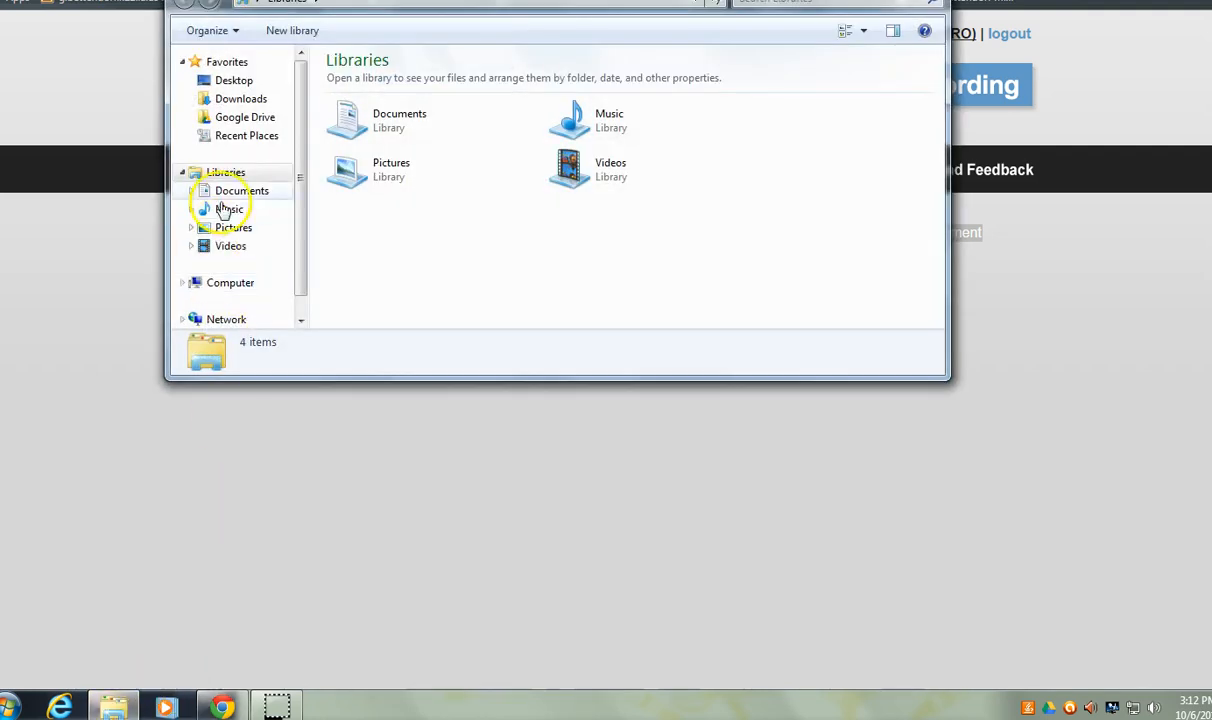
pyautogui.click(245, 117)
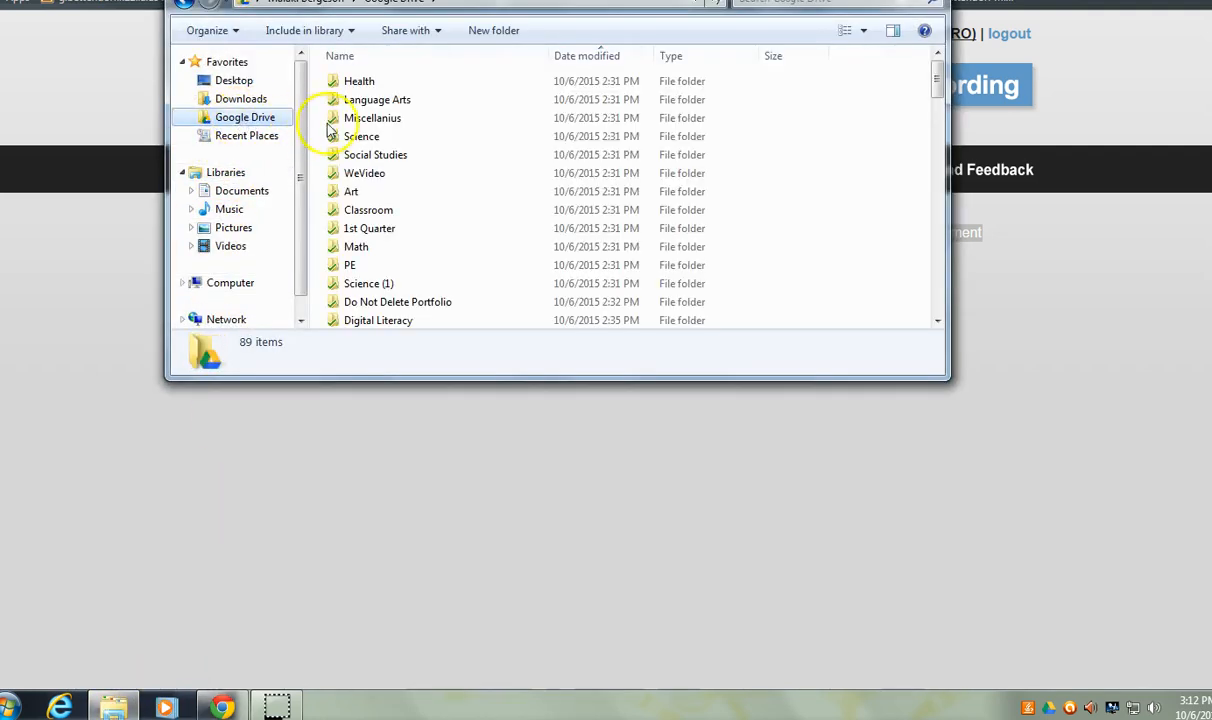
pyautogui.doubleClick(378, 320)
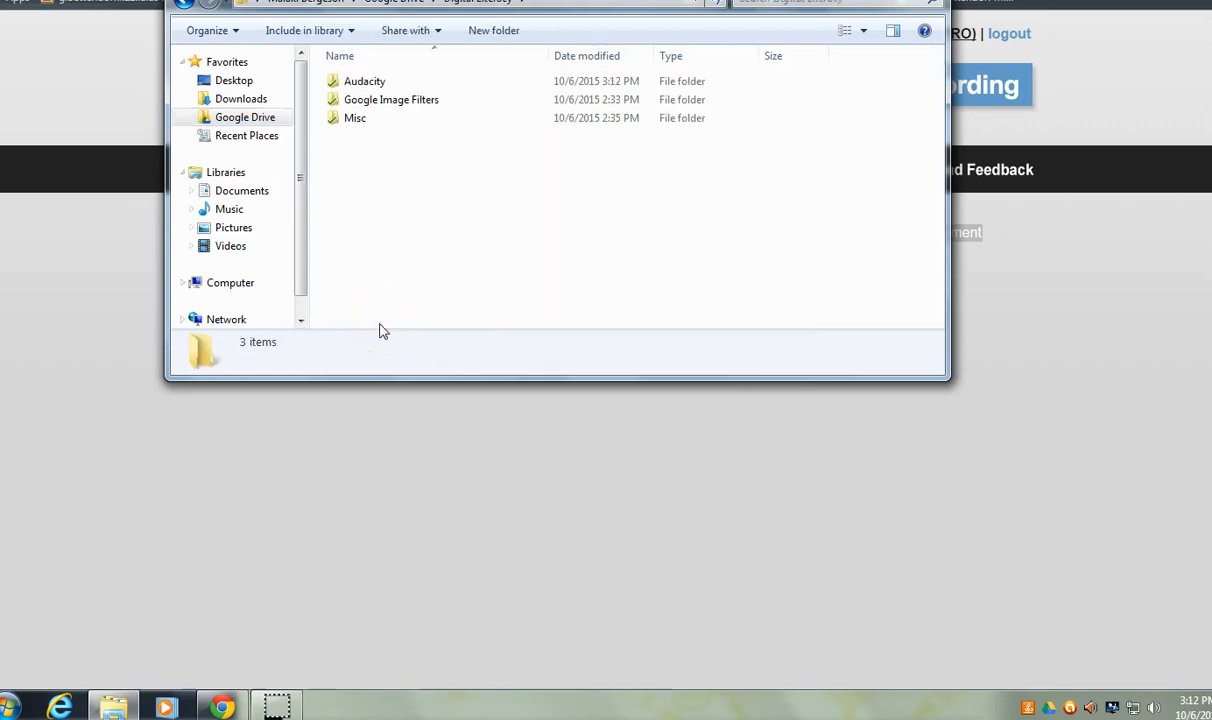
pyautogui.doubleClick(364, 81)
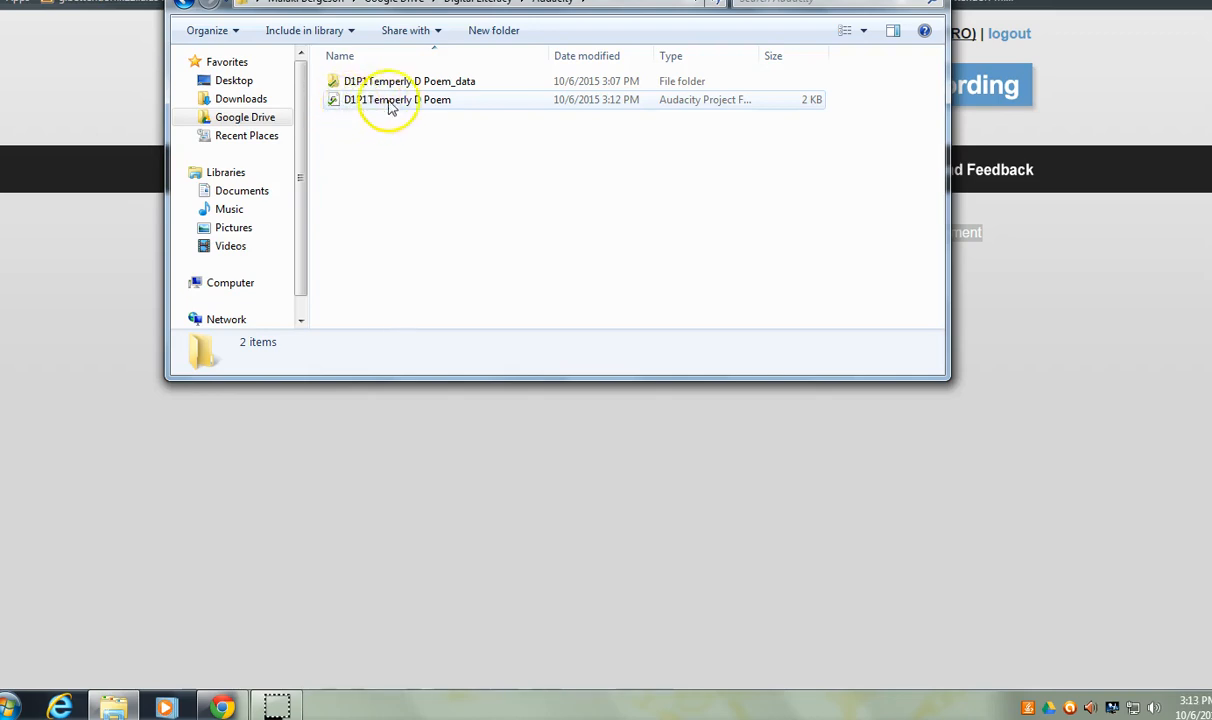
pyautogui.doubleClick(390, 99)
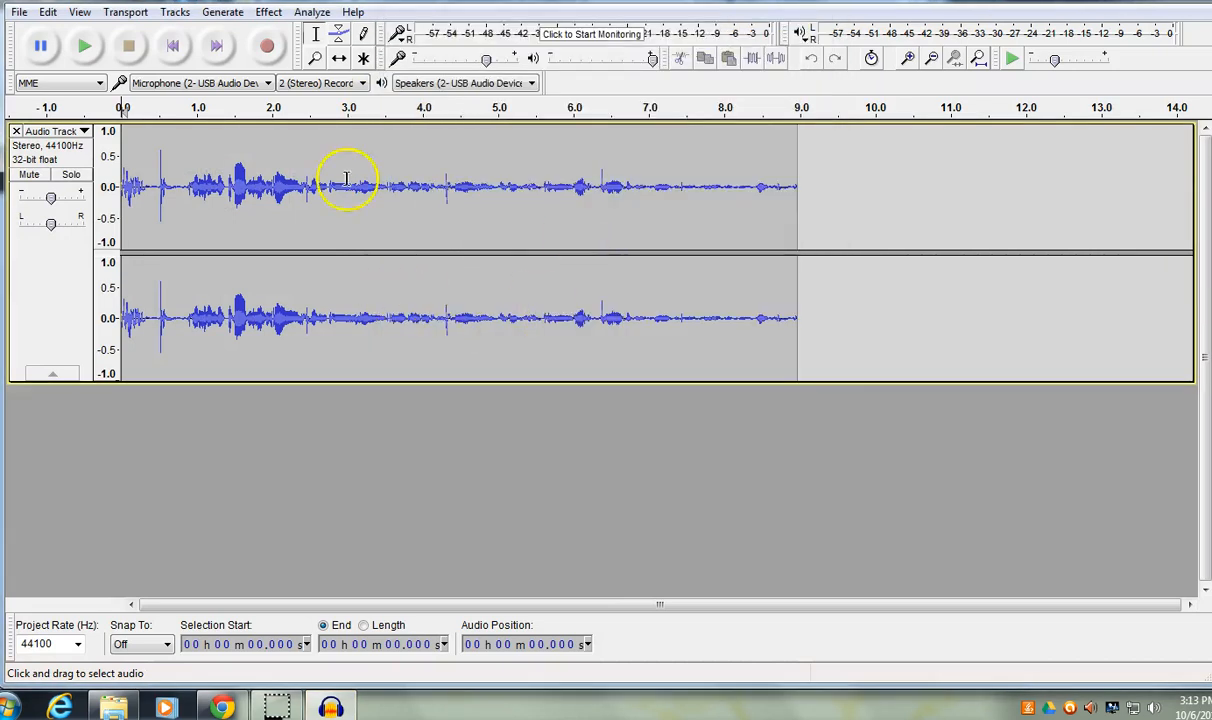
pyautogui.moveTo(510, 310)
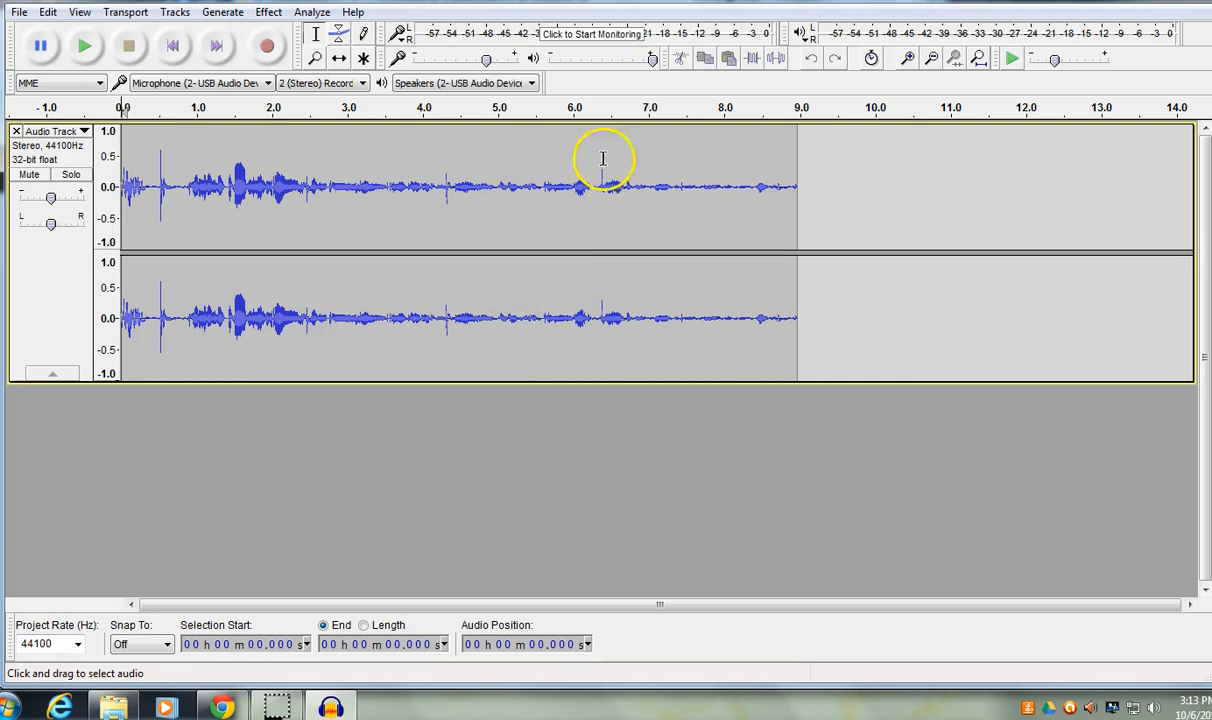
pyautogui.moveTo(620, 50)
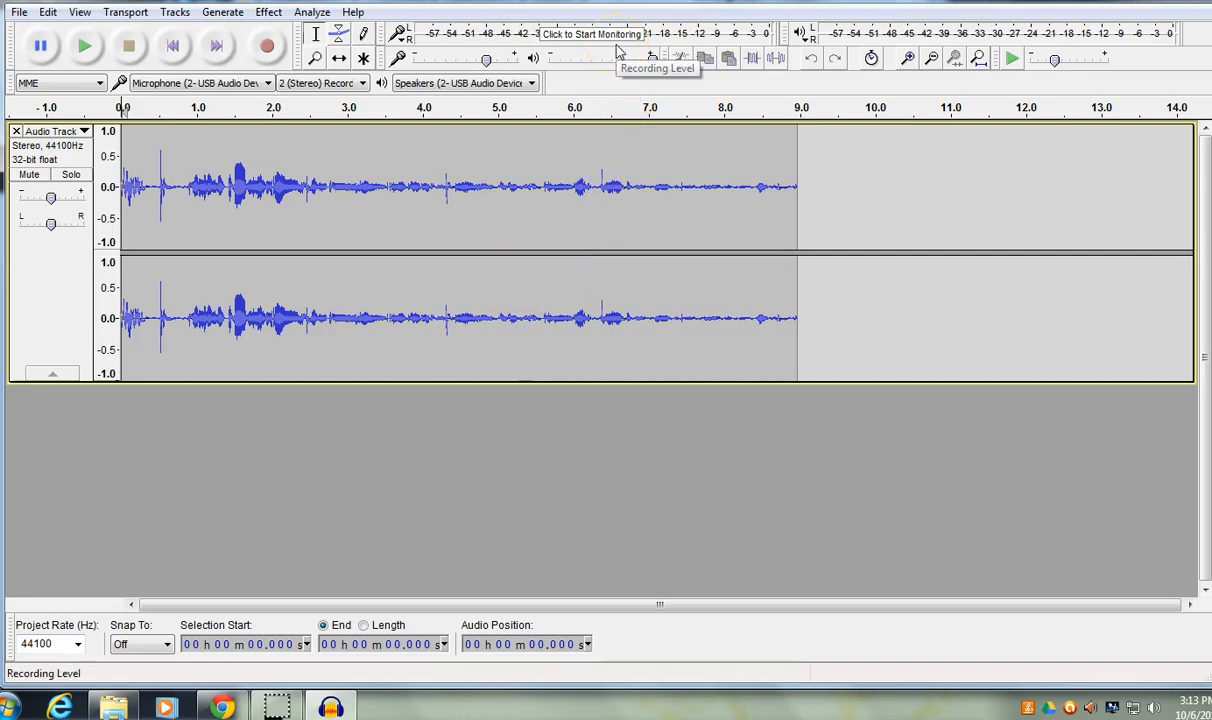